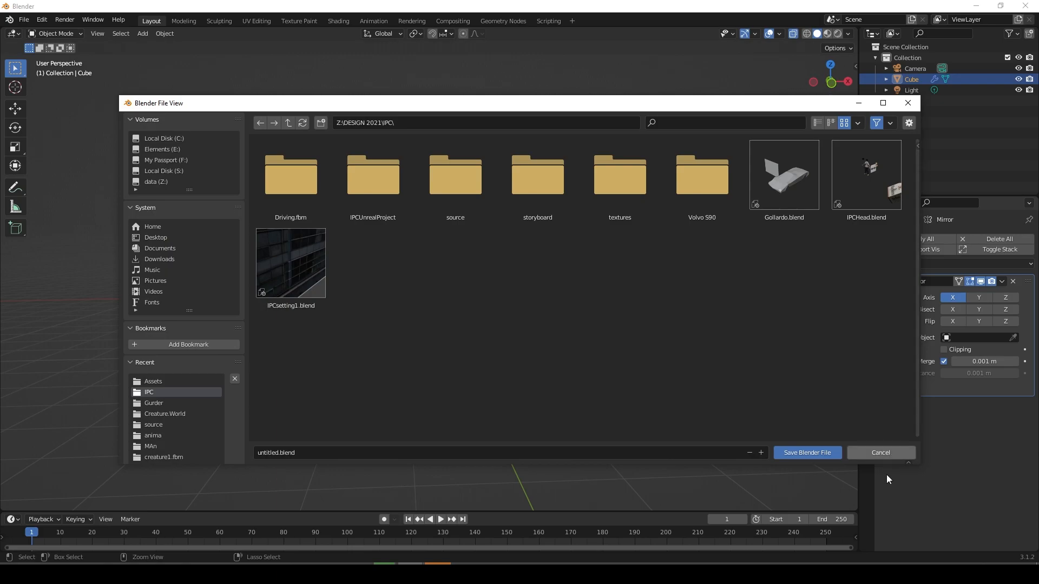
Save as complex screens.blend and add a cylinder squashed into a flat elliptical screen.
click(806, 452)
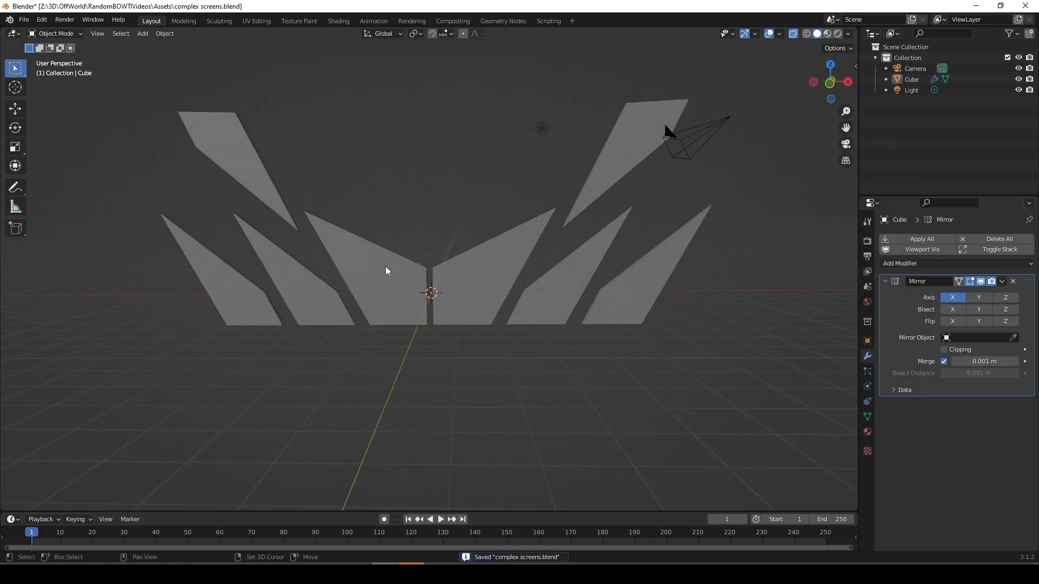
click(142, 33)
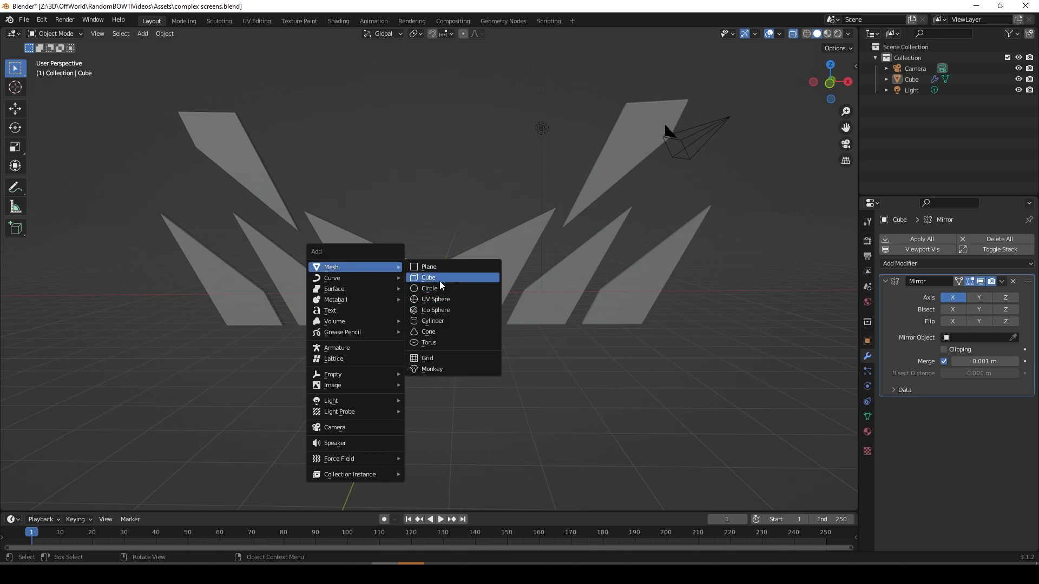
click(432, 320)
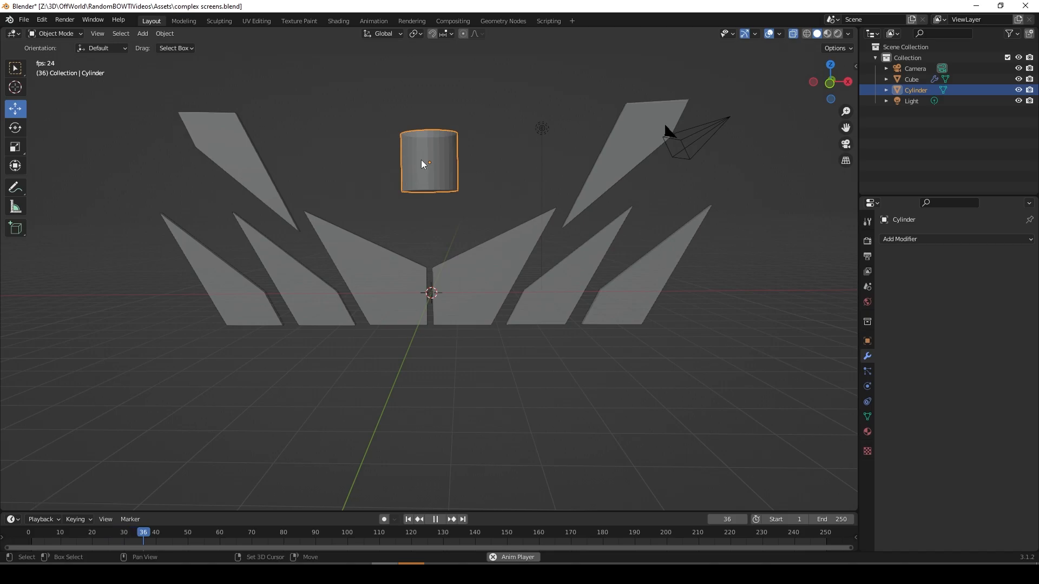
key(s)
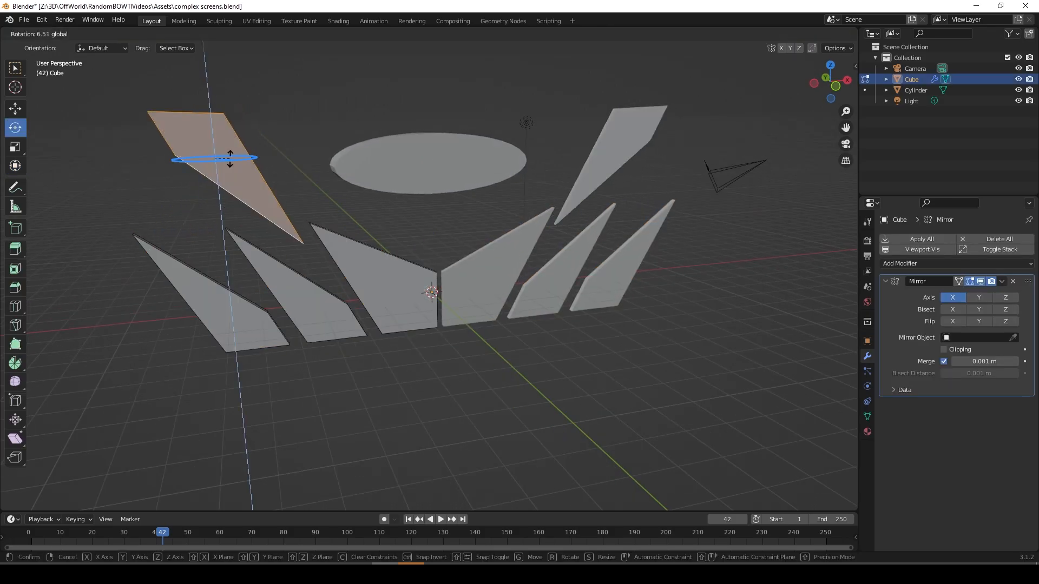
Retilt the top-left shard in Edit Mode and move to the UV Editing workspace.
key(Tab)
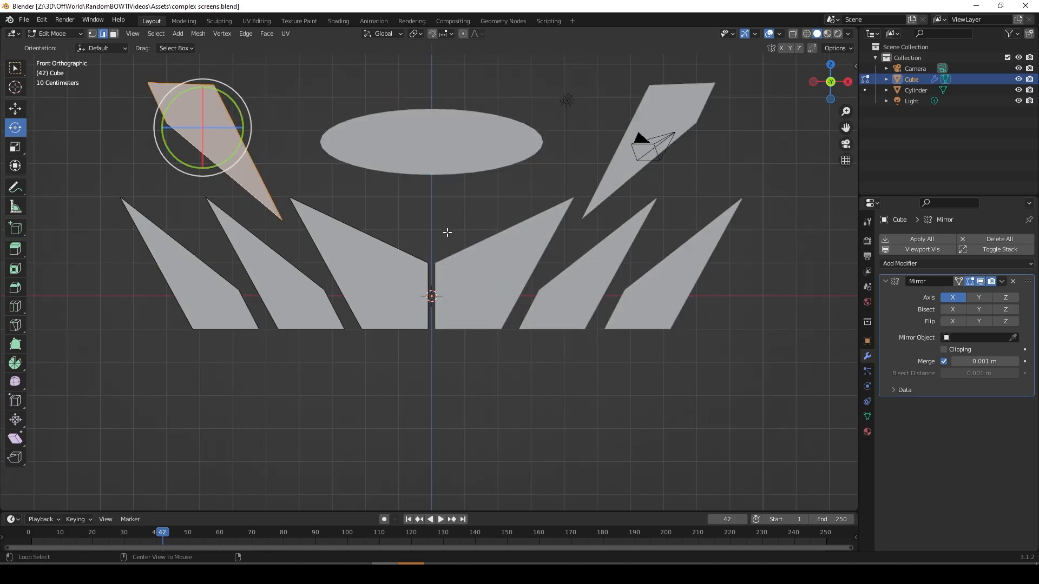
click(256, 21)
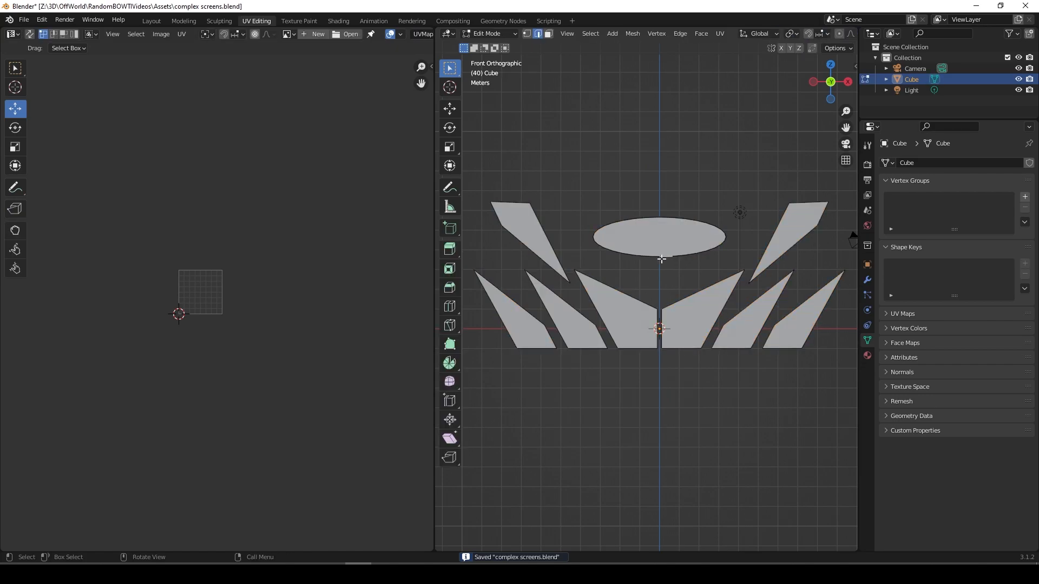
Select all faces and project the screen shapes into UVs from the front view.
key(a)
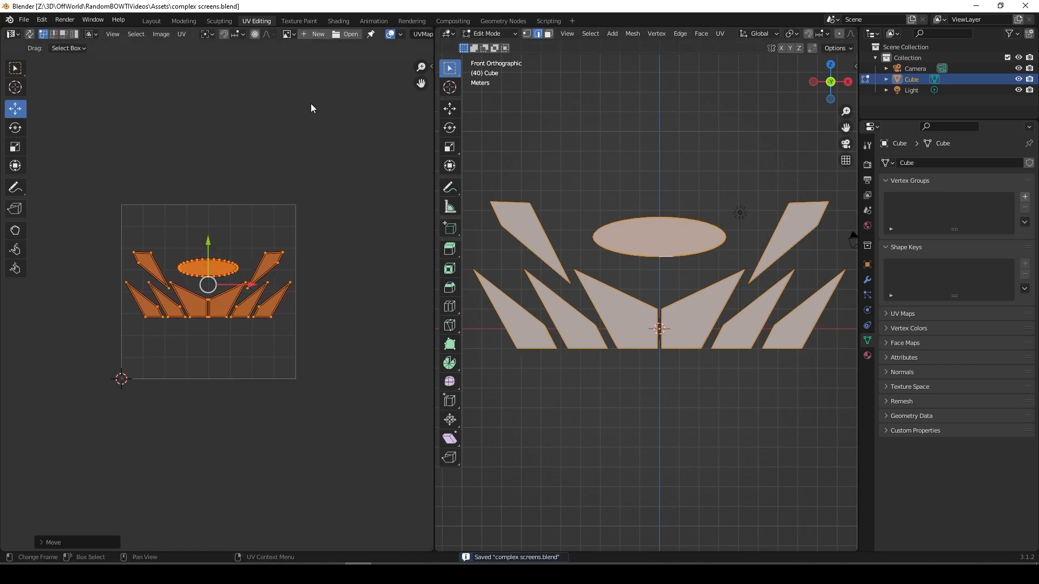
mouse_move(299, 21)
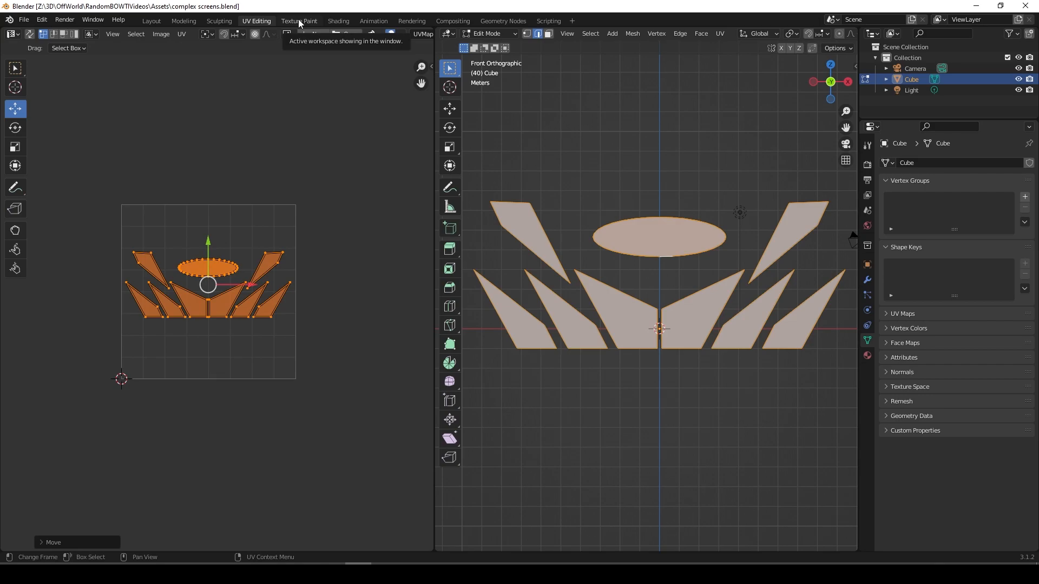
Create a new black 1920x1080 image named AdvancedProjections1 in Texture Paint and save the file.
click(299, 21)
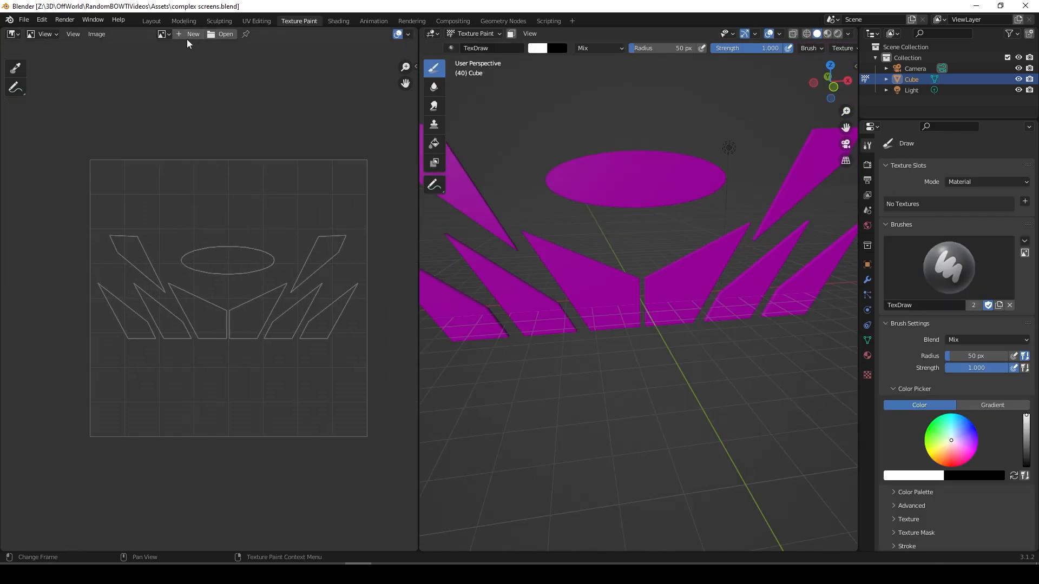
click(193, 33)
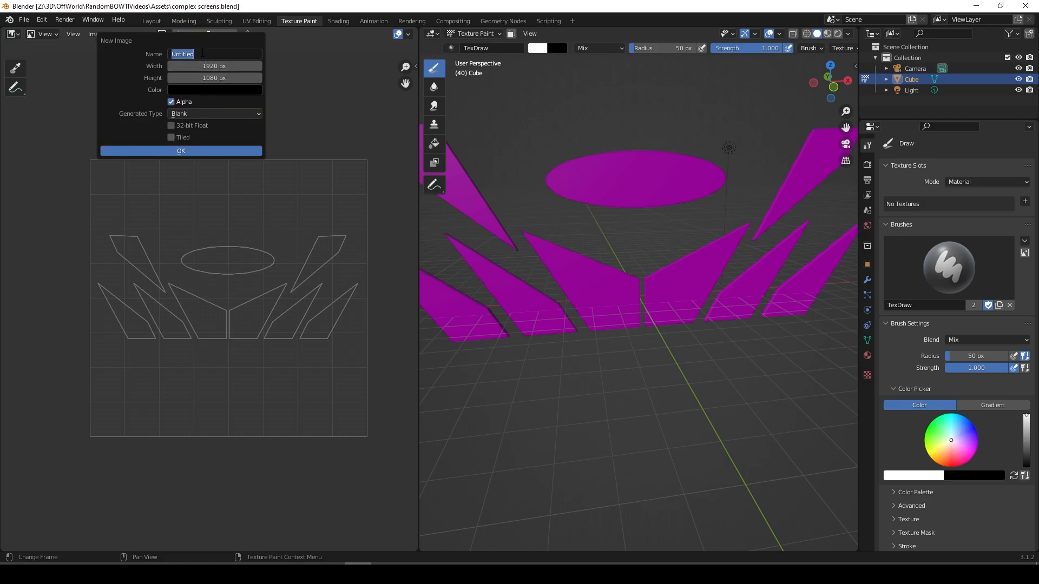
text(Advc)
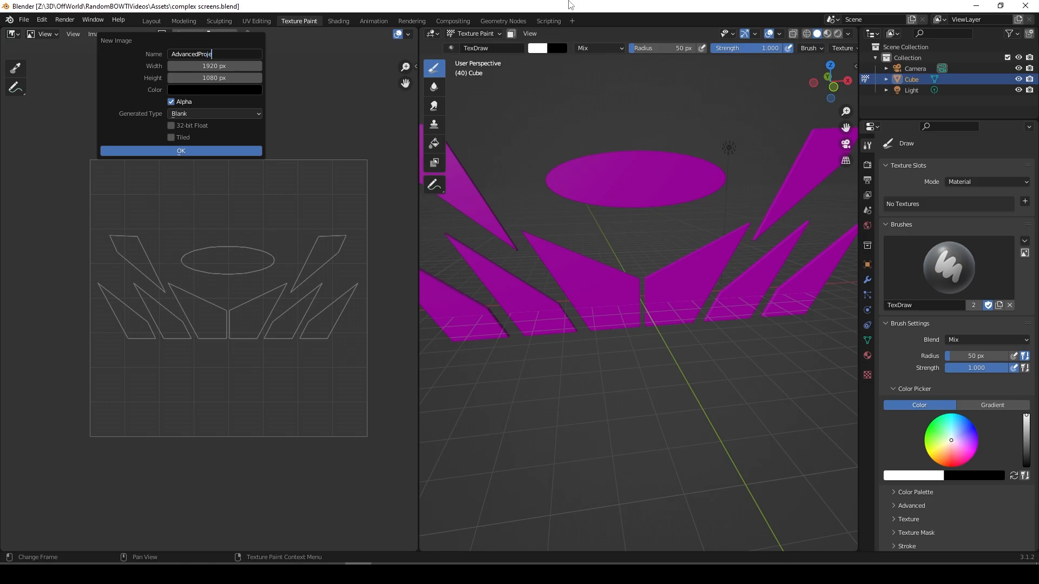
click(181, 151)
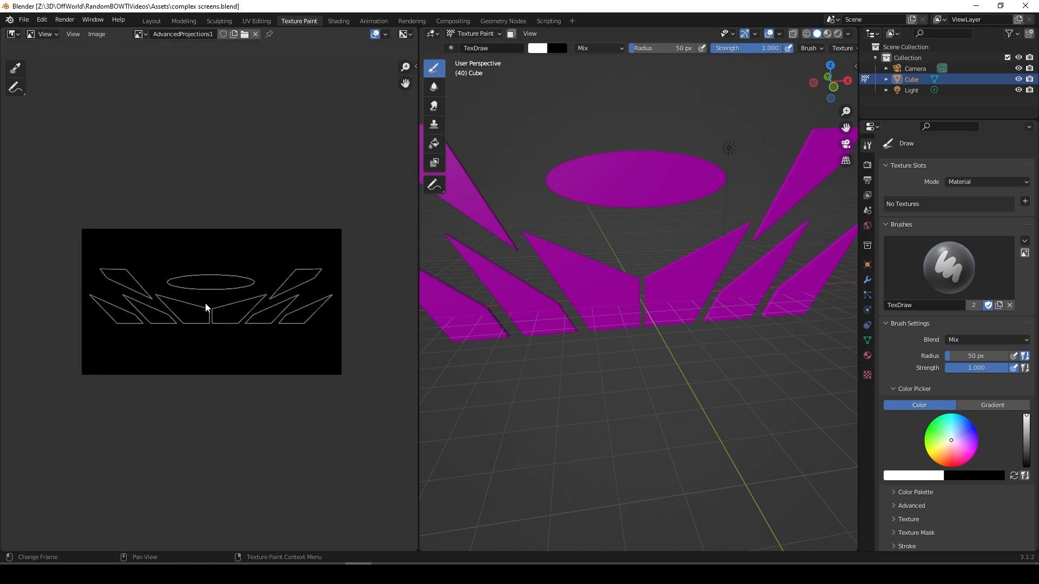
key(ctrl+s)
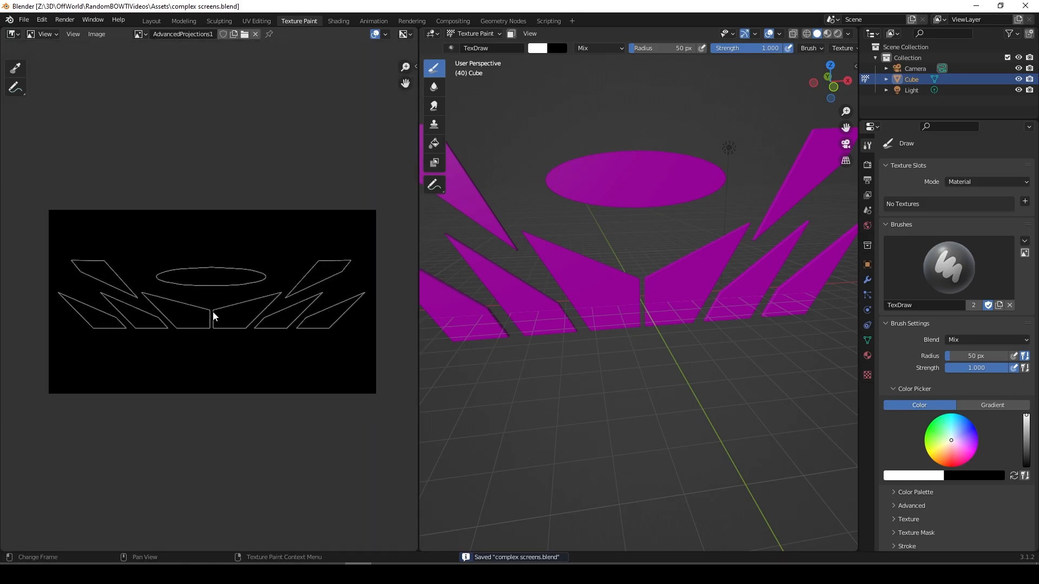
Show AdvancedProjections1 behind the UVs and stretch the UV islands to fill the image.
click(257, 20)
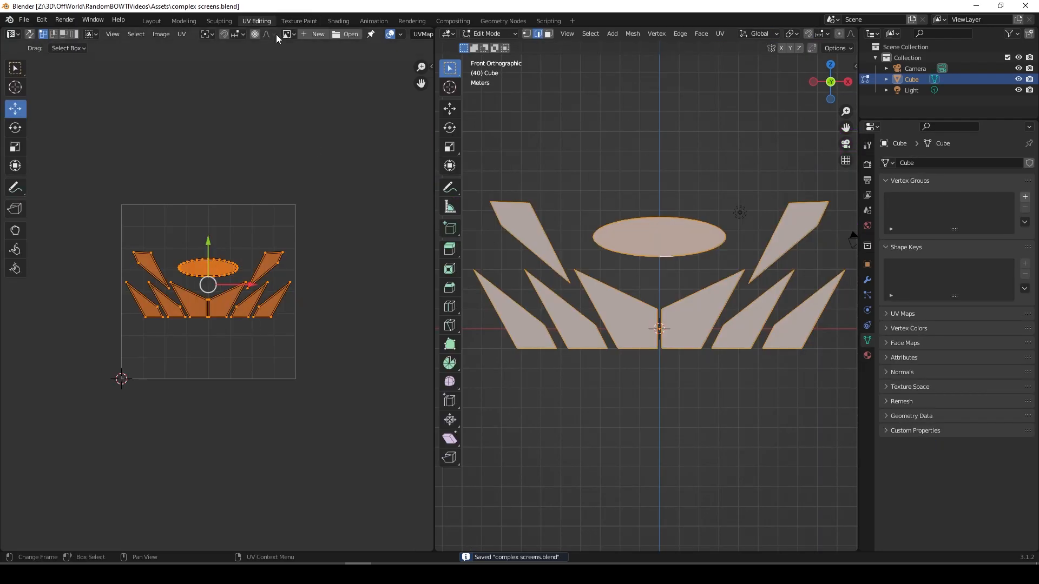
click(288, 34)
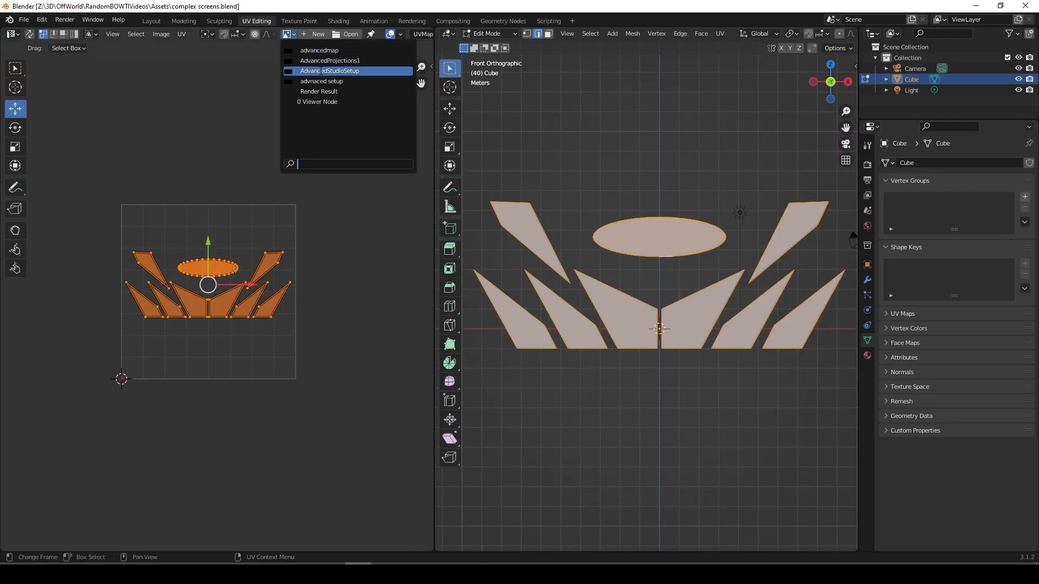
click(328, 61)
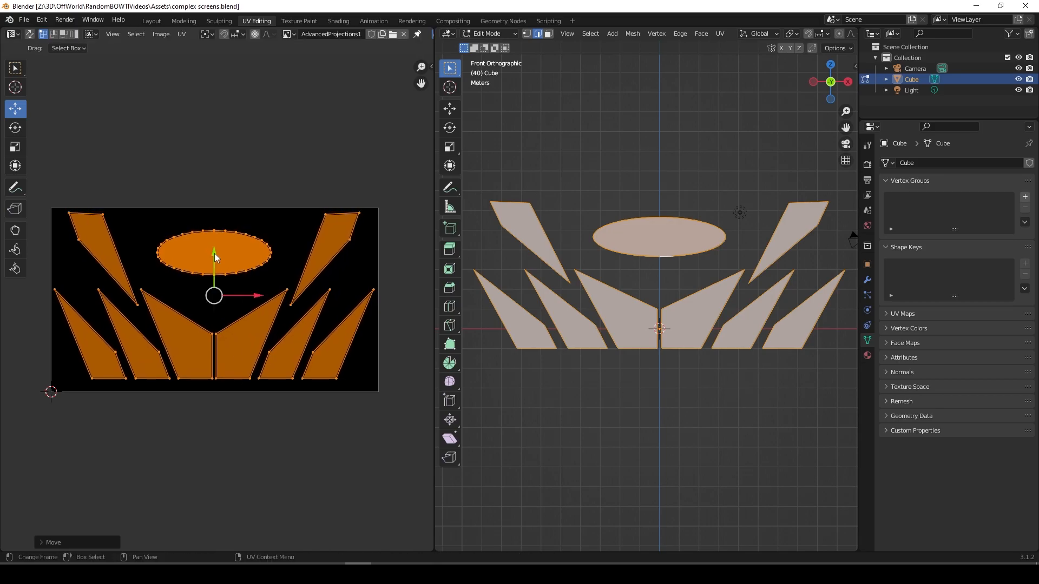
key(g)
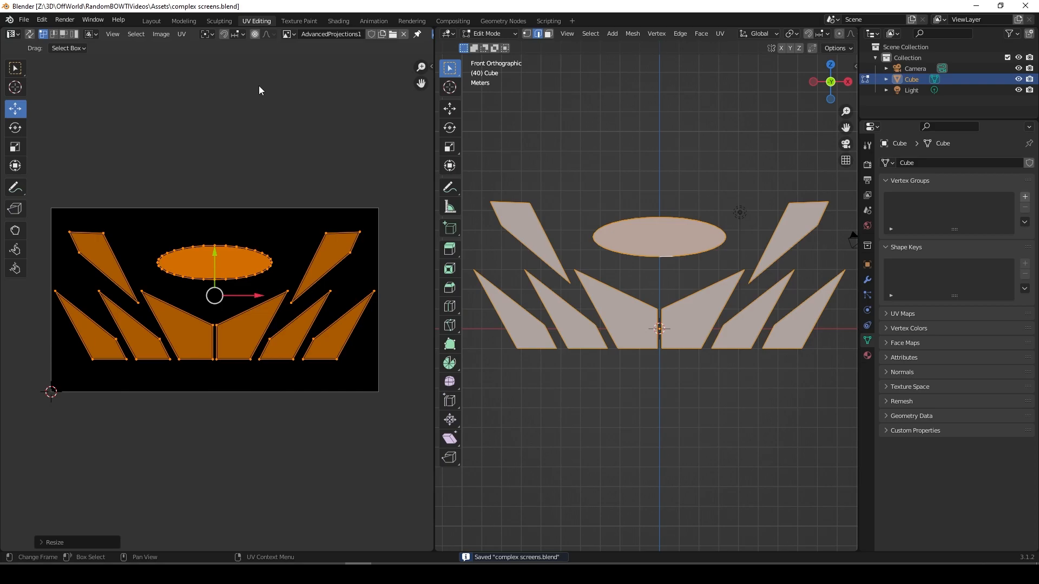
click(299, 21)
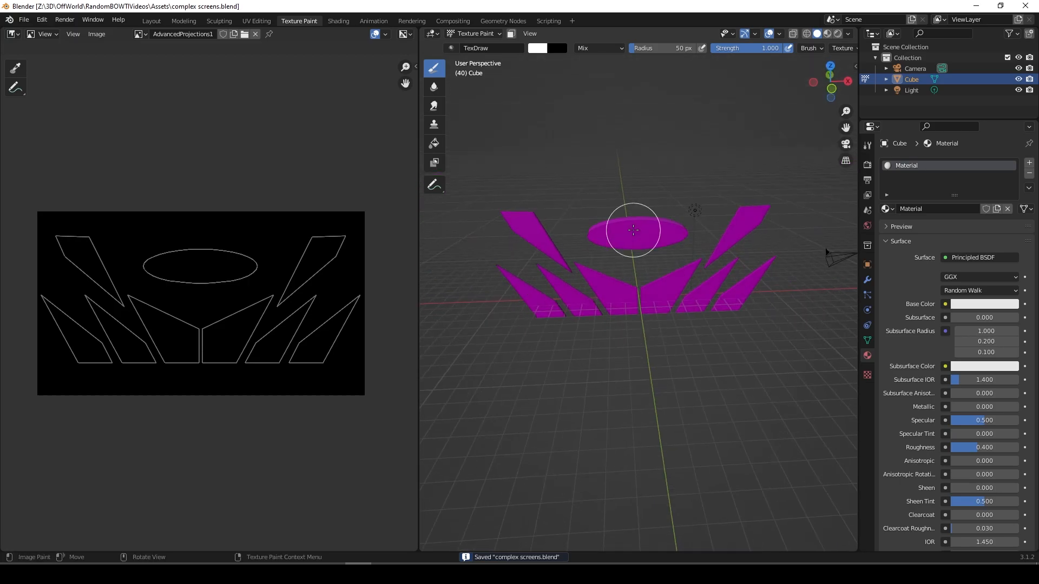
Load AdvancedProjections1 into the material's Image Texture node feeding Base Color.
click(338, 21)
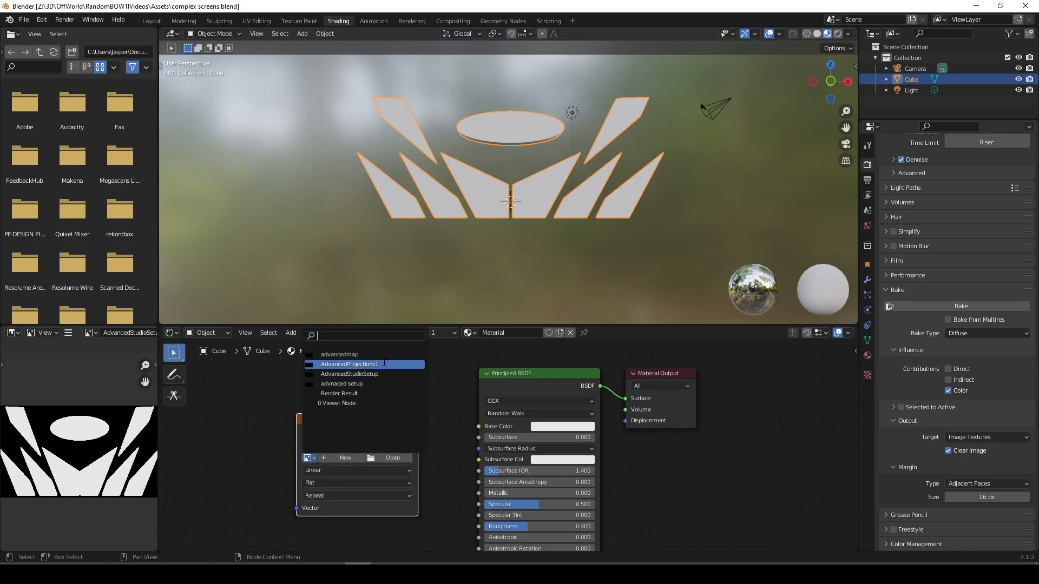
click(349, 364)
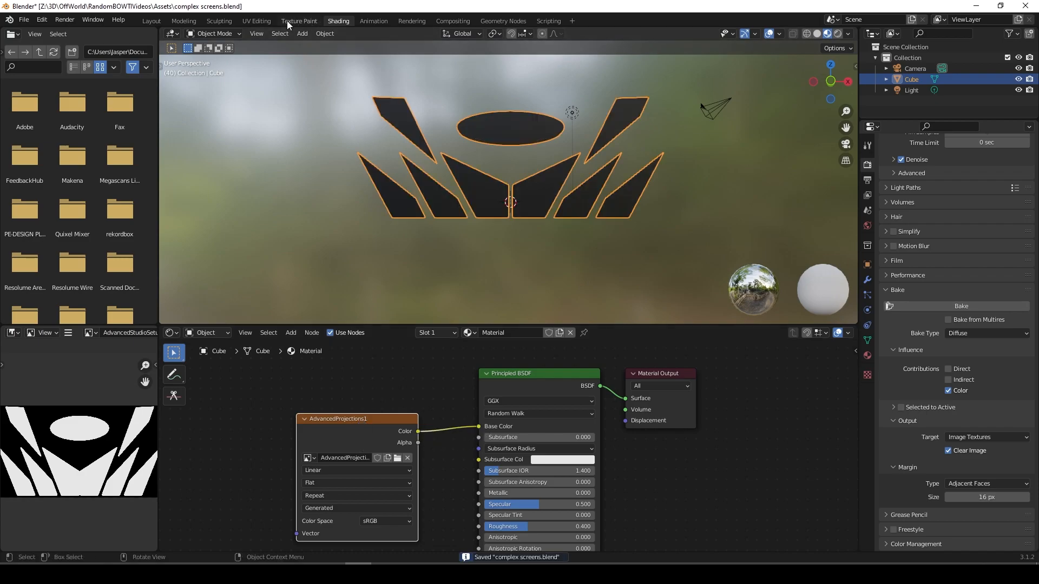
click(298, 20)
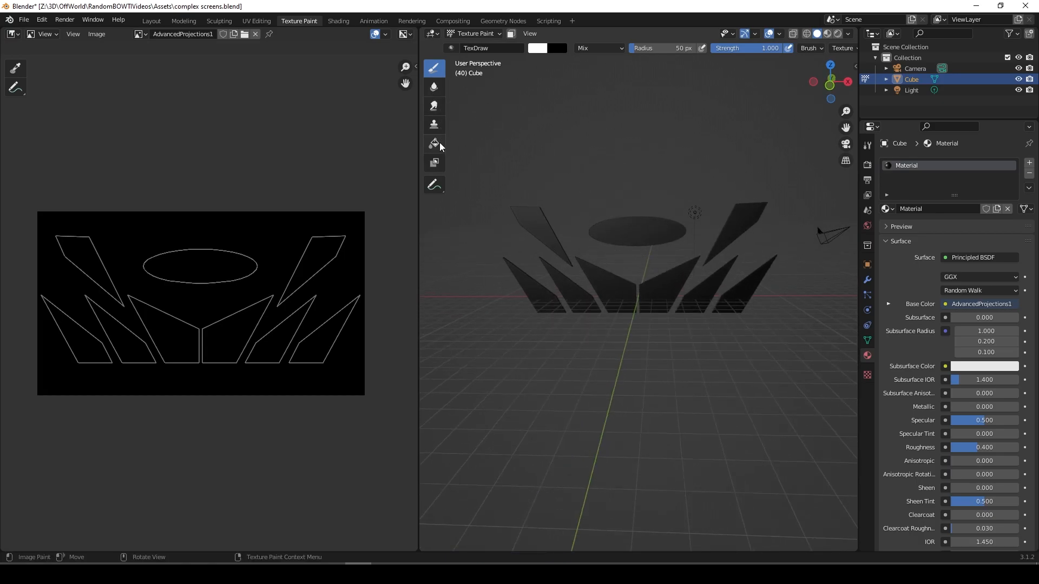
Fill the screen shapes white and save the projection map image as a new file.
click(434, 144)
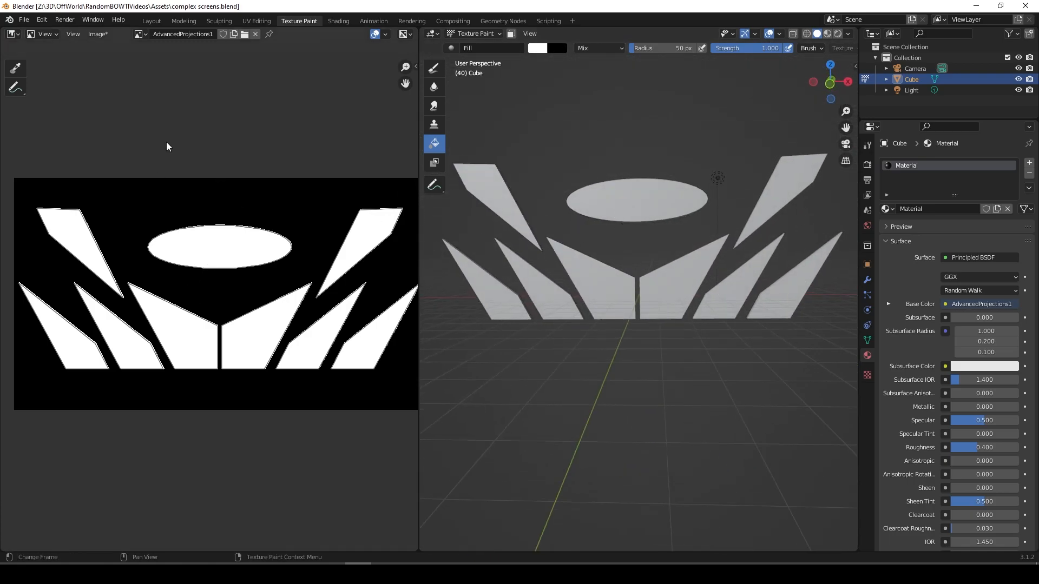
click(139, 34)
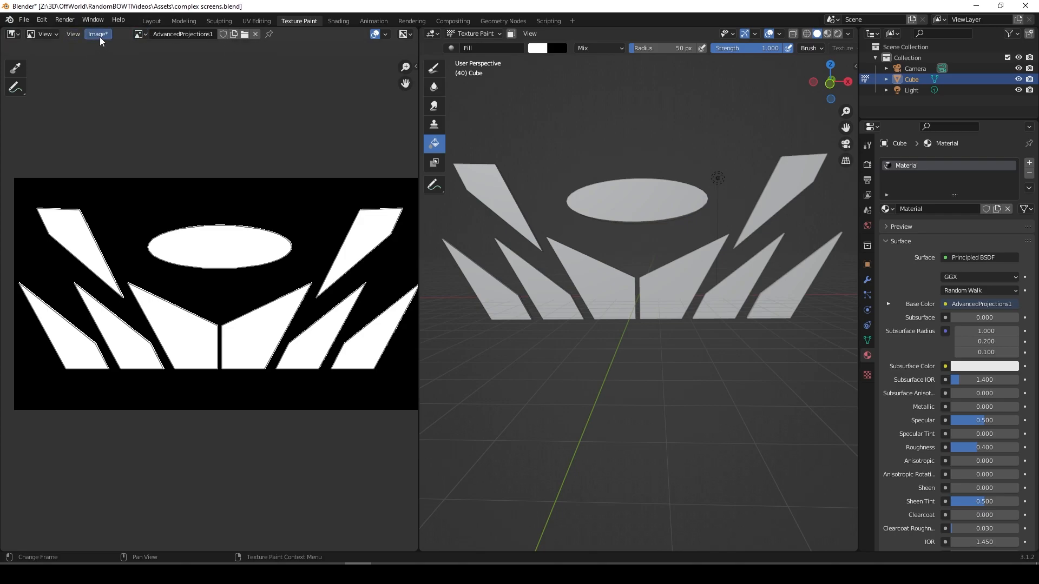
click(97, 34)
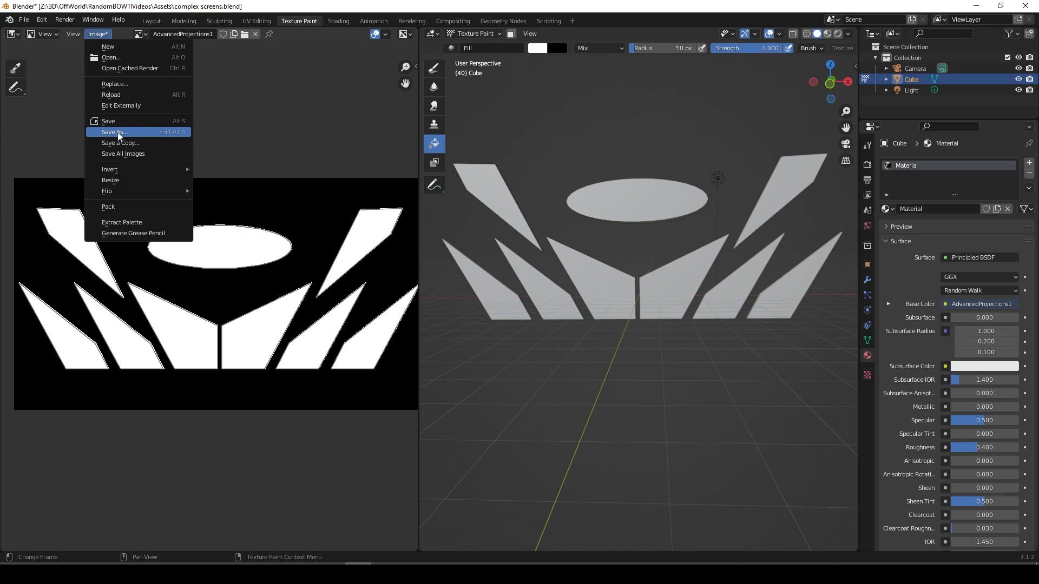
click(114, 132)
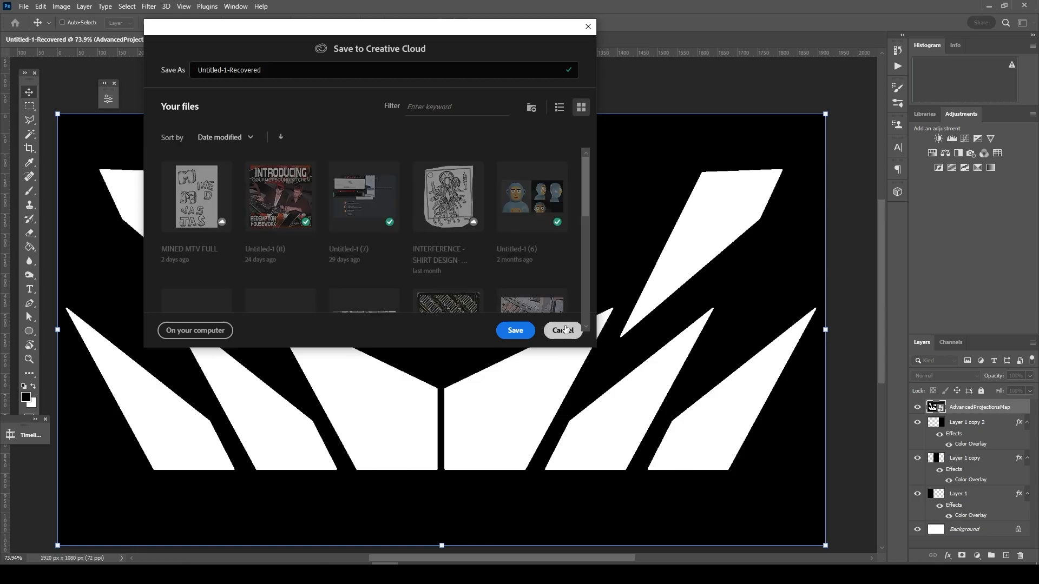
Cancel the Save to Creative Cloud dialog to reveal the layered projection map.
click(562, 330)
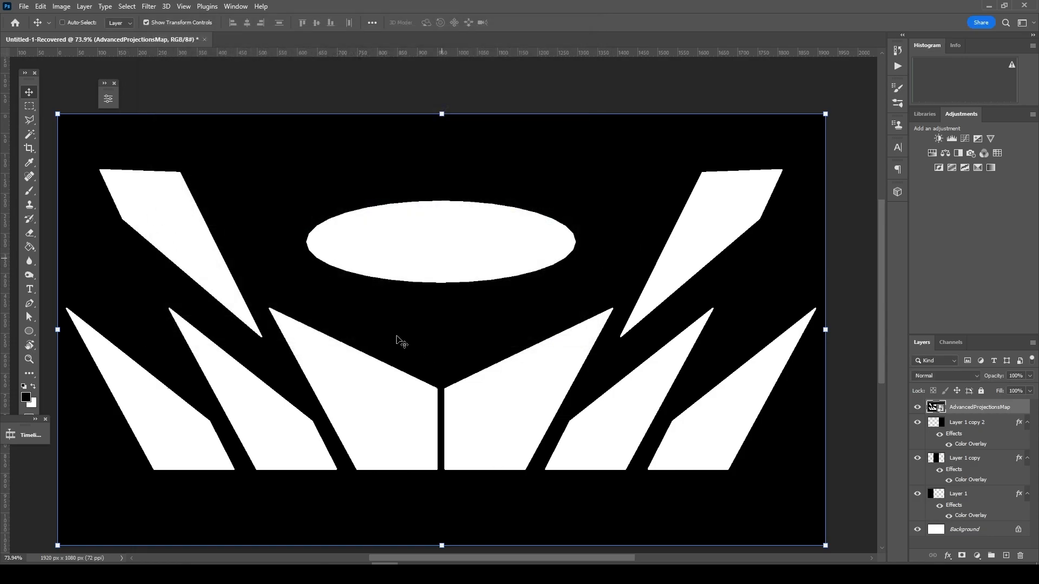
mouse_move(308, 530)
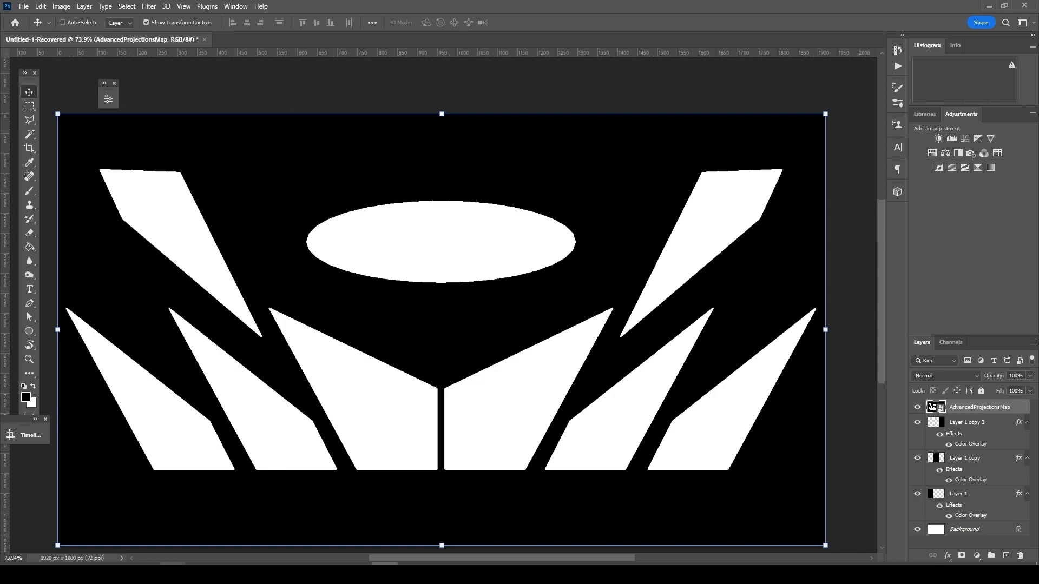
mouse_move(500, 263)
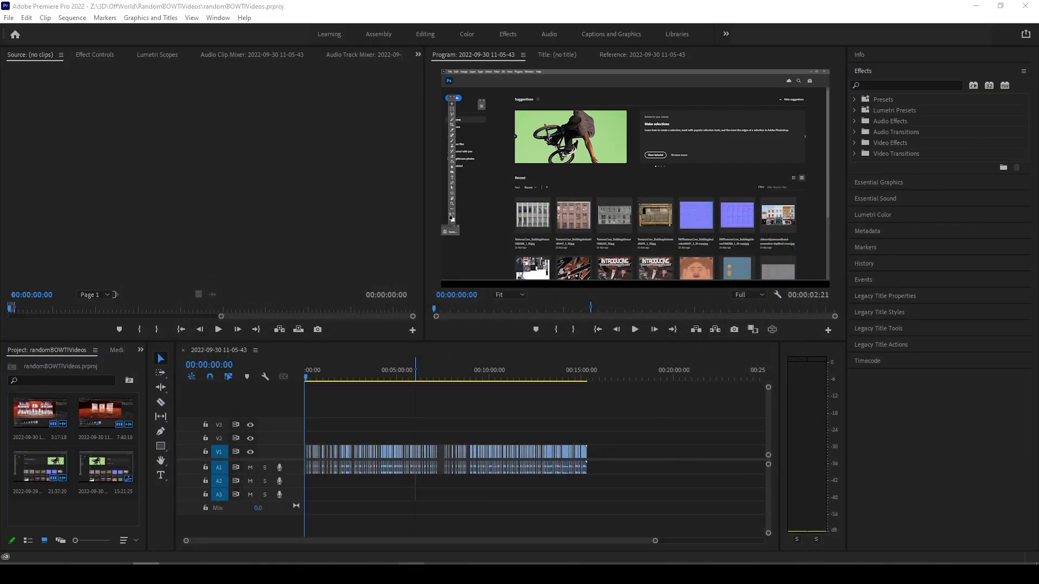
Alt+Tab from Premiere Pro back to the Blender screens scene.
key(alt+tab)
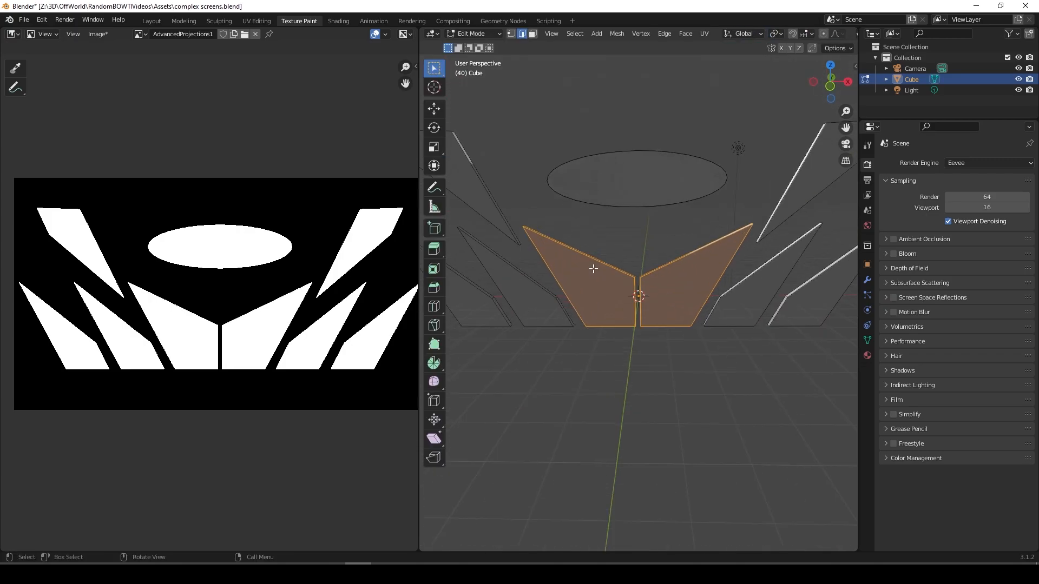
Separate the two upper slanted screen pieces into their own objects.
right_click(593, 268)
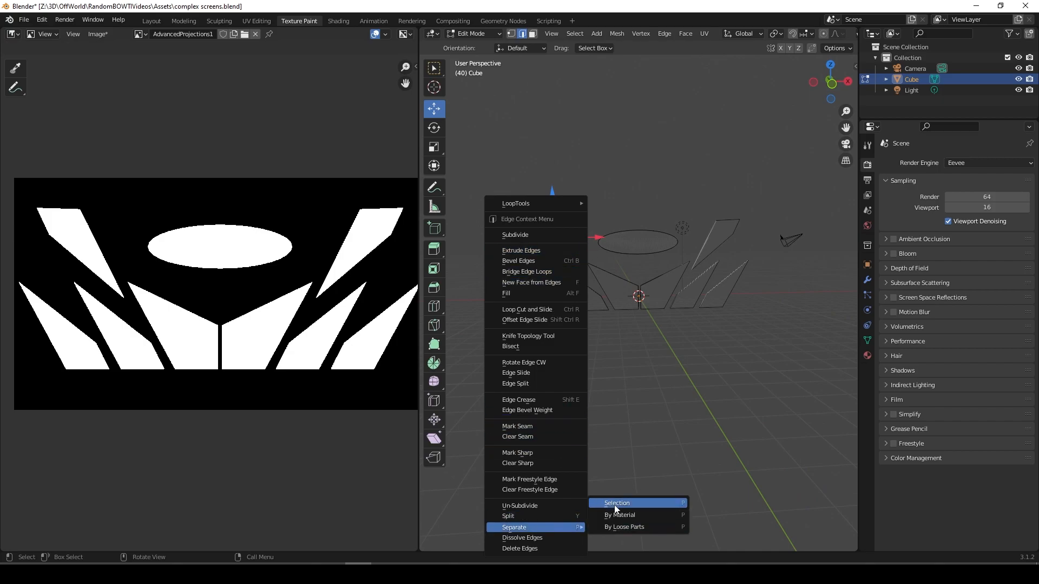
click(616, 503)
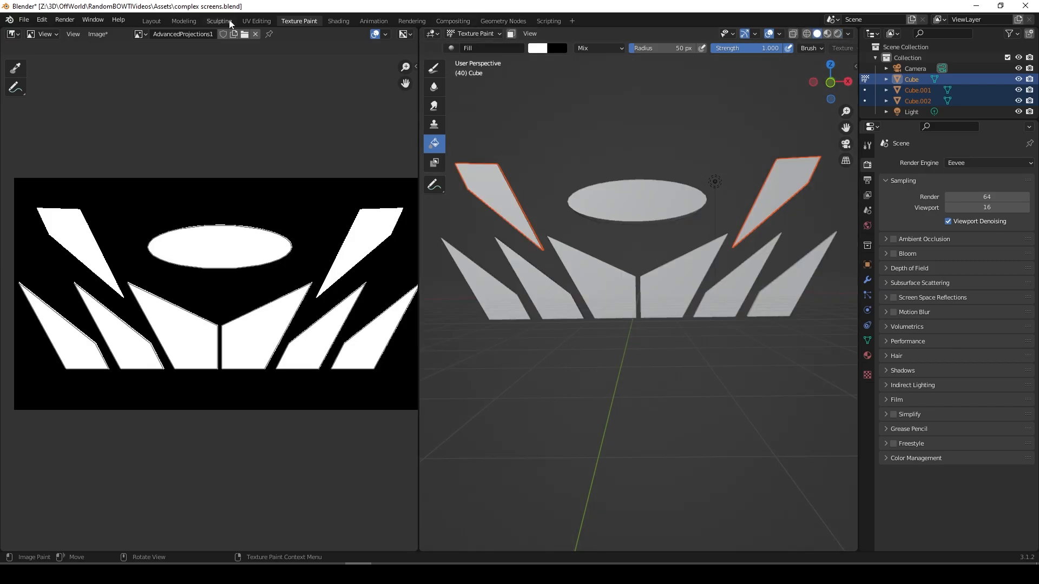
Return to the Layout workspace and choose an export option from the File menu.
click(150, 21)
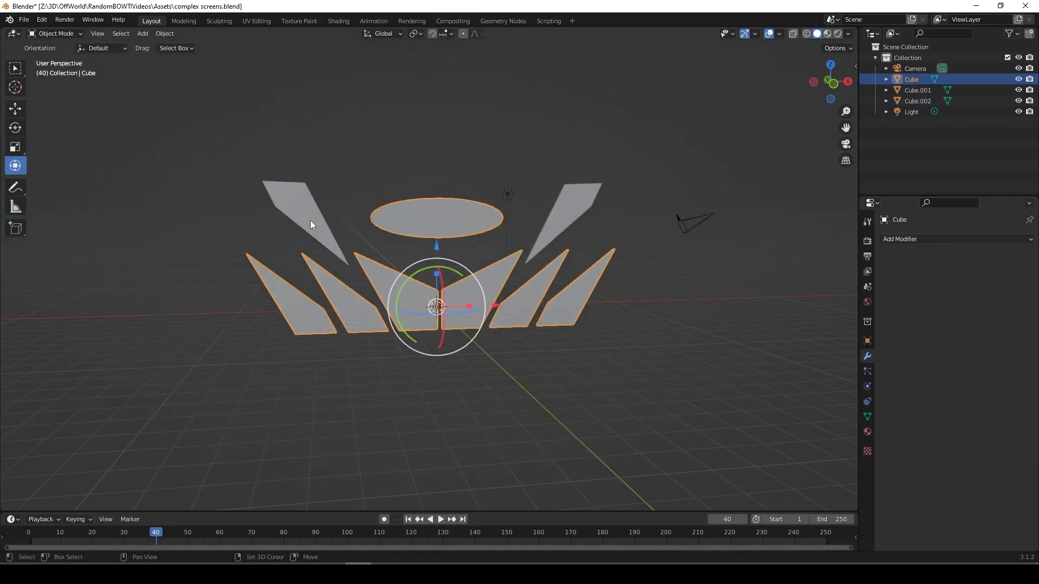
click(22, 20)
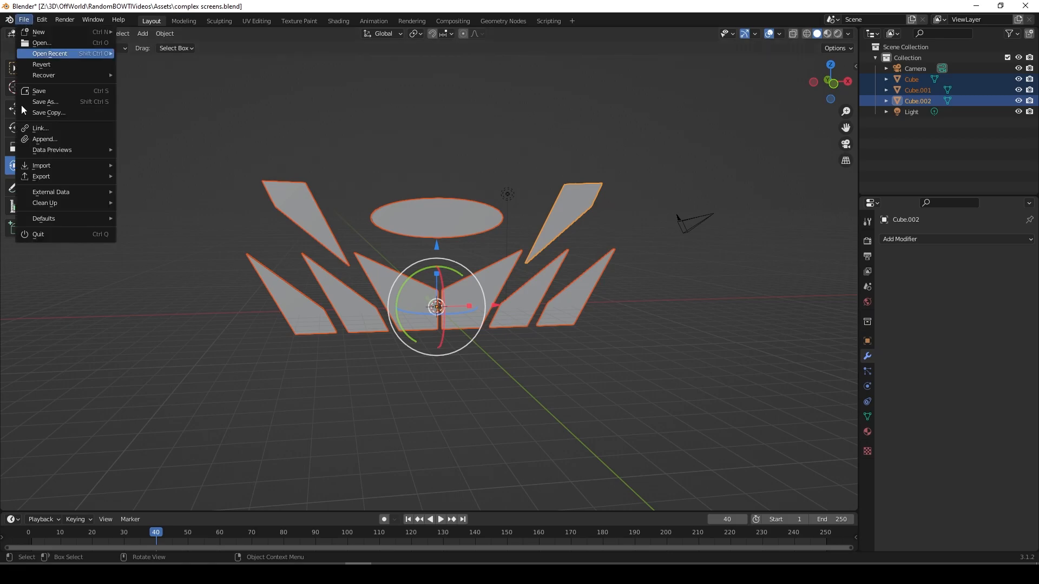
click(41, 175)
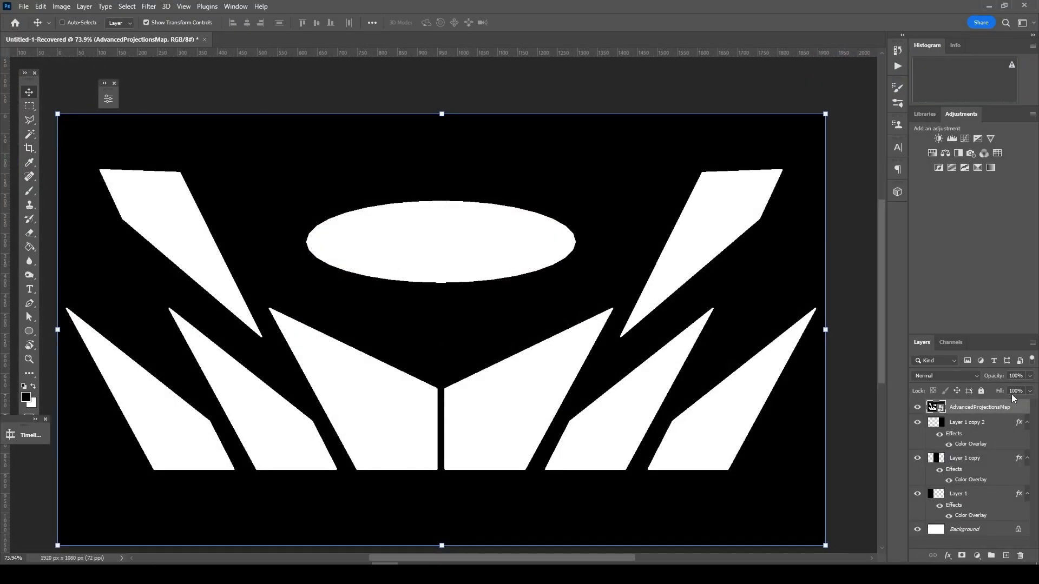
Paint-bucket the lower shapes blue and upper shards yellow, then save the map on the computer.
click(29, 247)
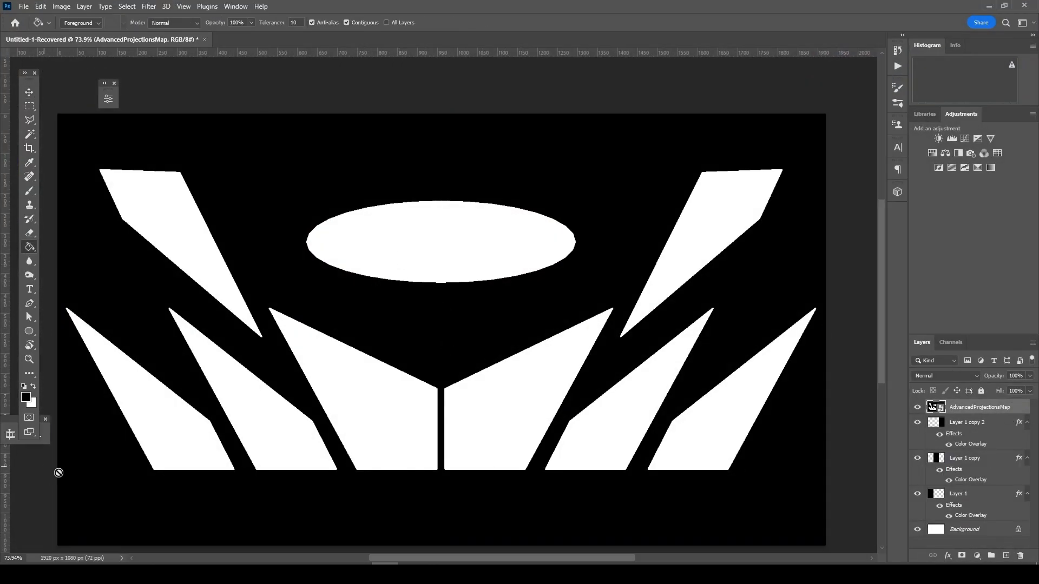
click(441, 241)
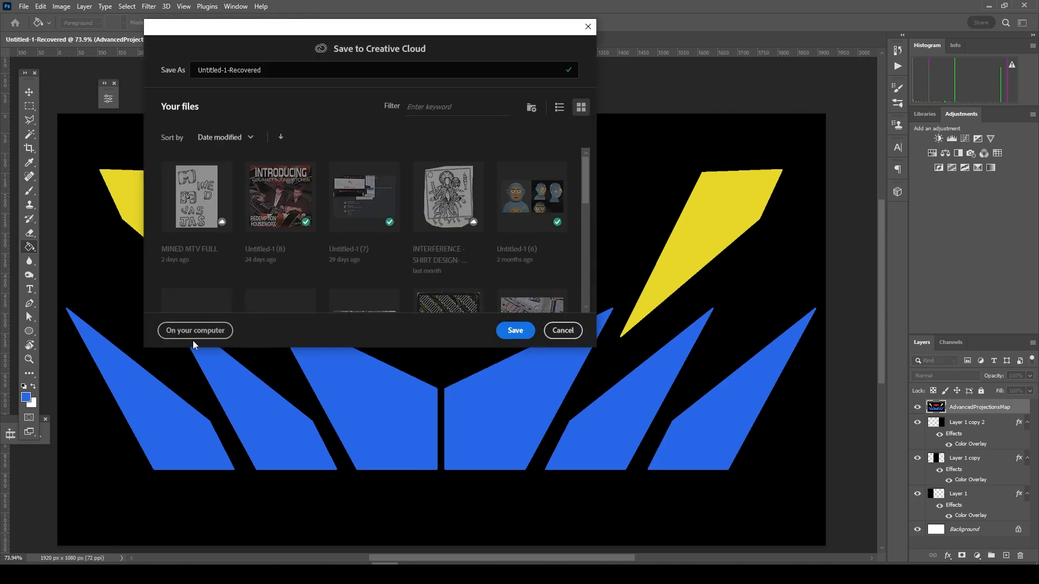
click(195, 331)
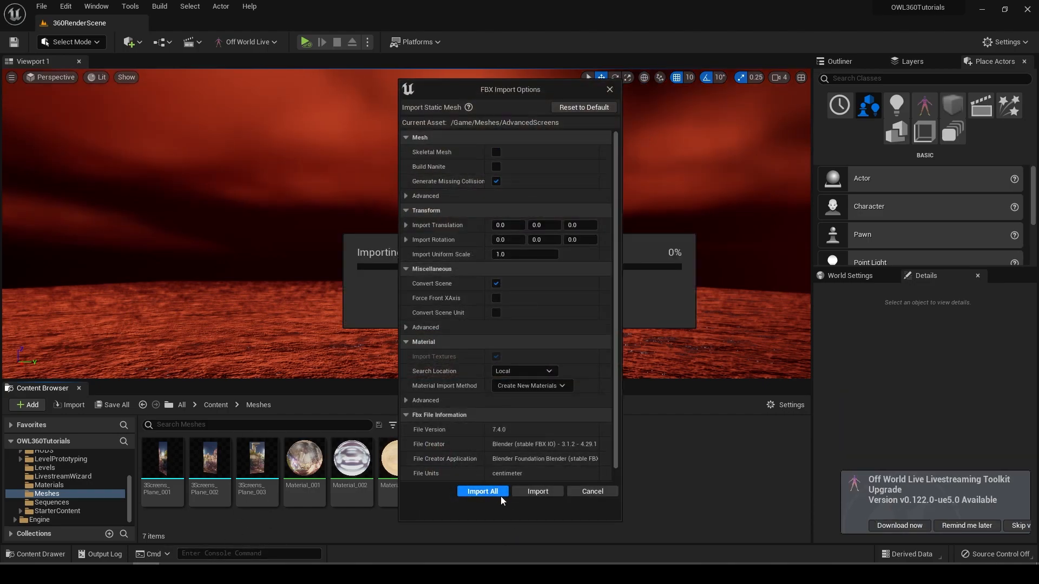
Import all three screen meshes via the FBX Import Options with the current settings.
click(483, 492)
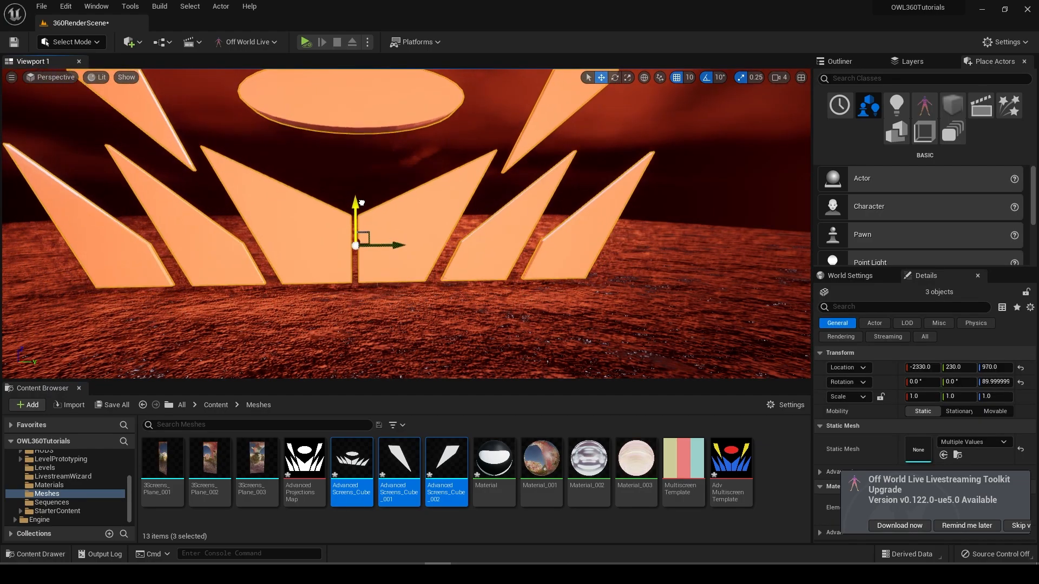
Wire the AdvMultiscreenTemplate texture into the screens' material Base Color and save it.
click(540, 459)
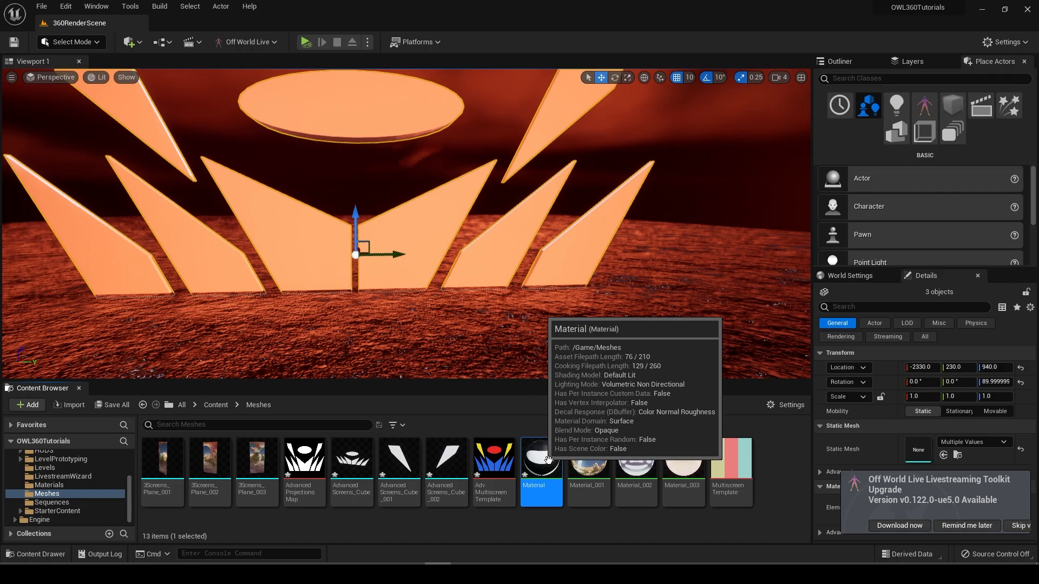
double_click(541, 457)
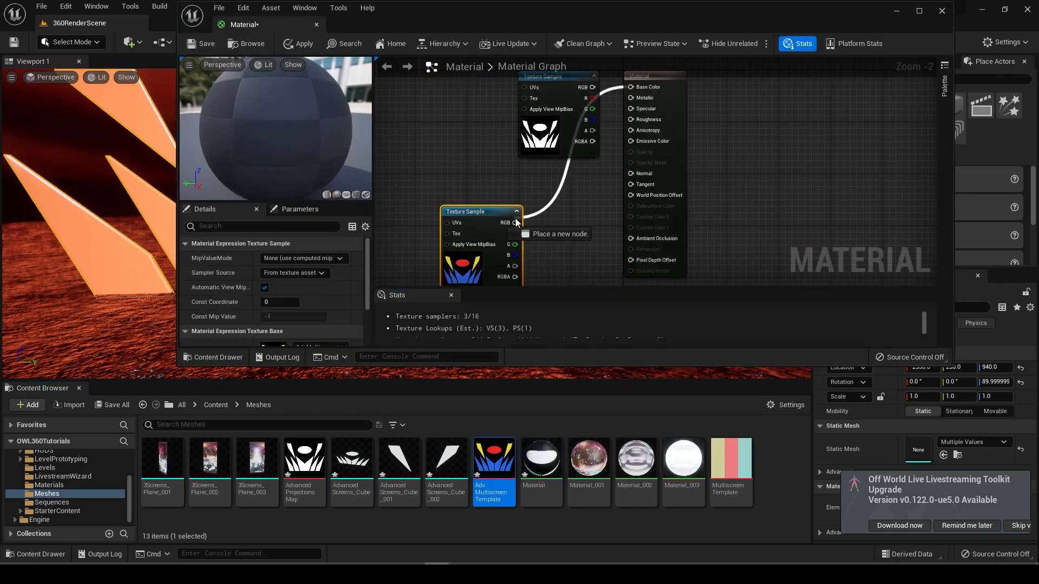
click(302, 43)
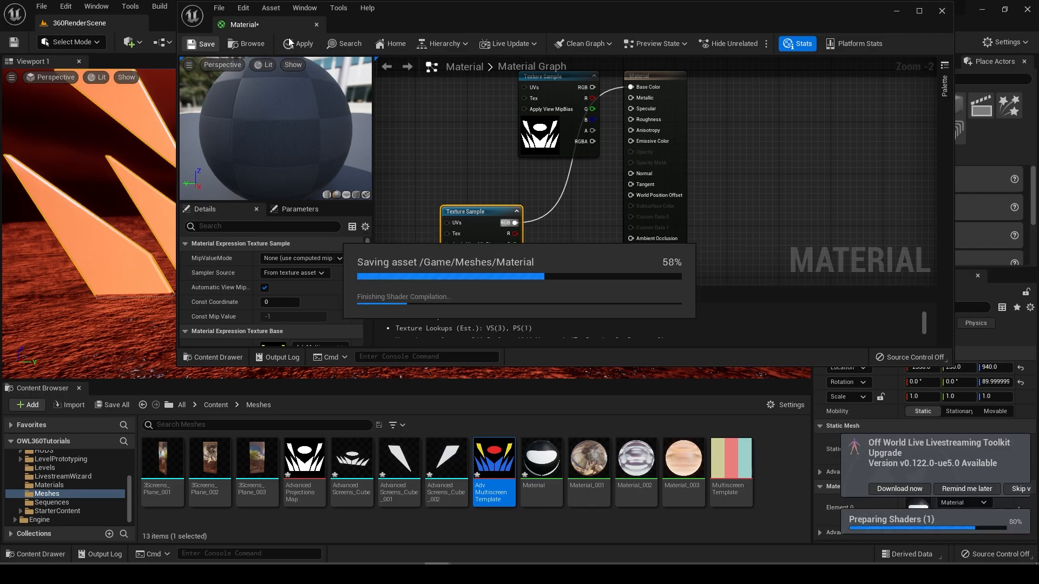
click(316, 25)
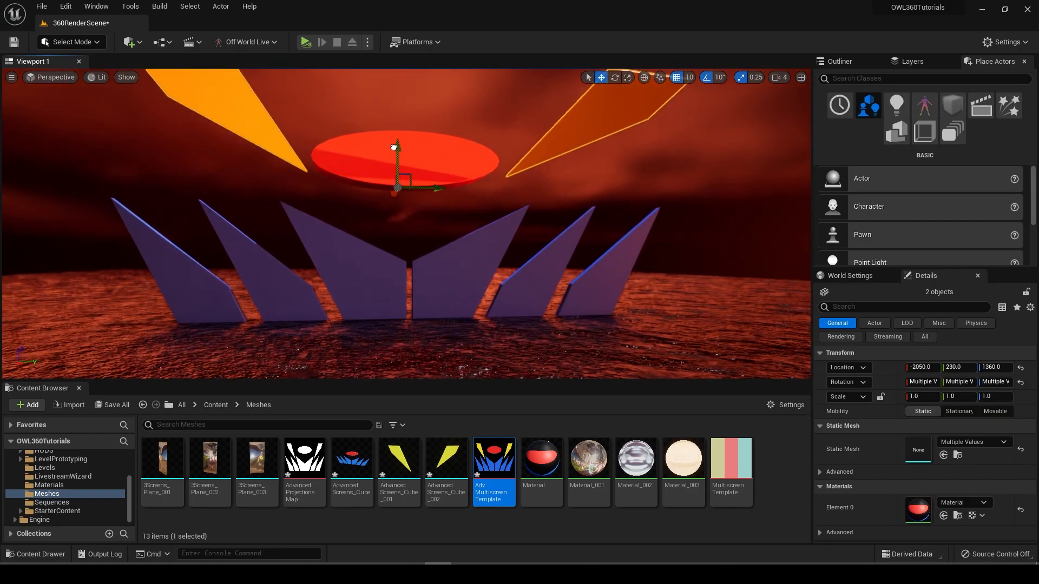
mouse_move(493, 459)
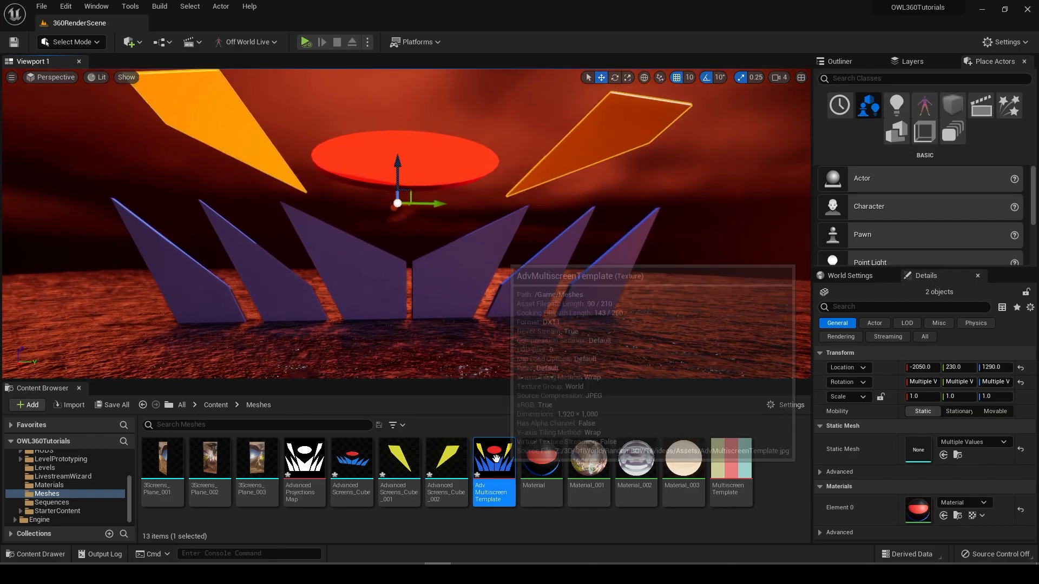
Inspect the AdvMultiscreenTemplate texture asset in its editor.
double_click(493, 459)
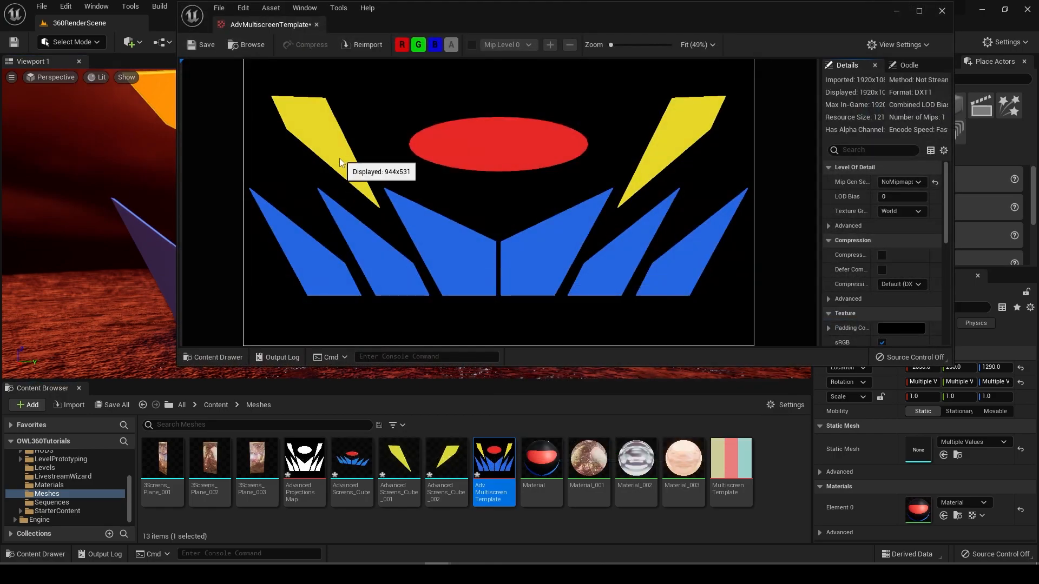
mouse_move(306, 131)
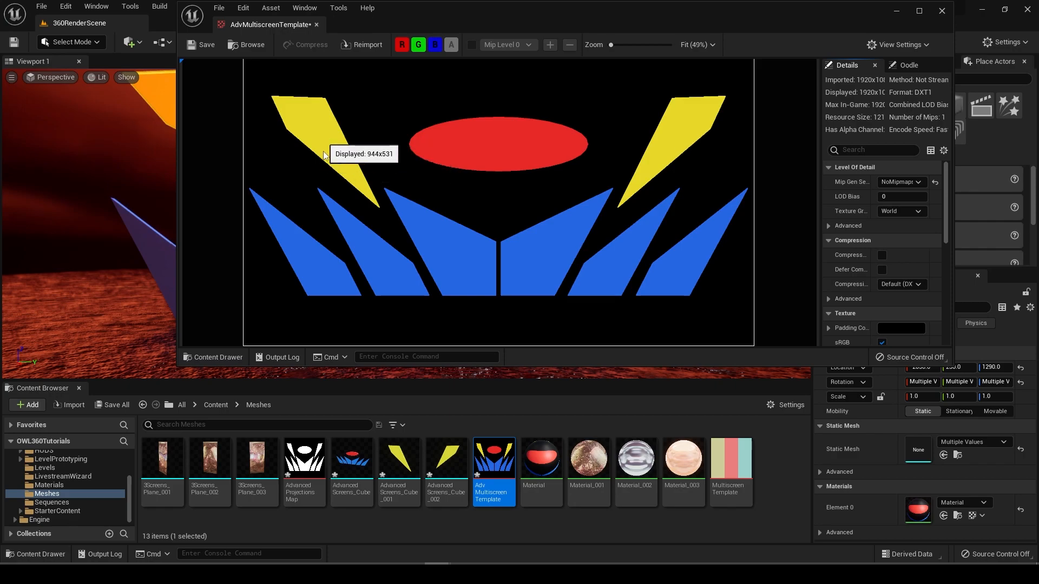
mouse_move(599, 279)
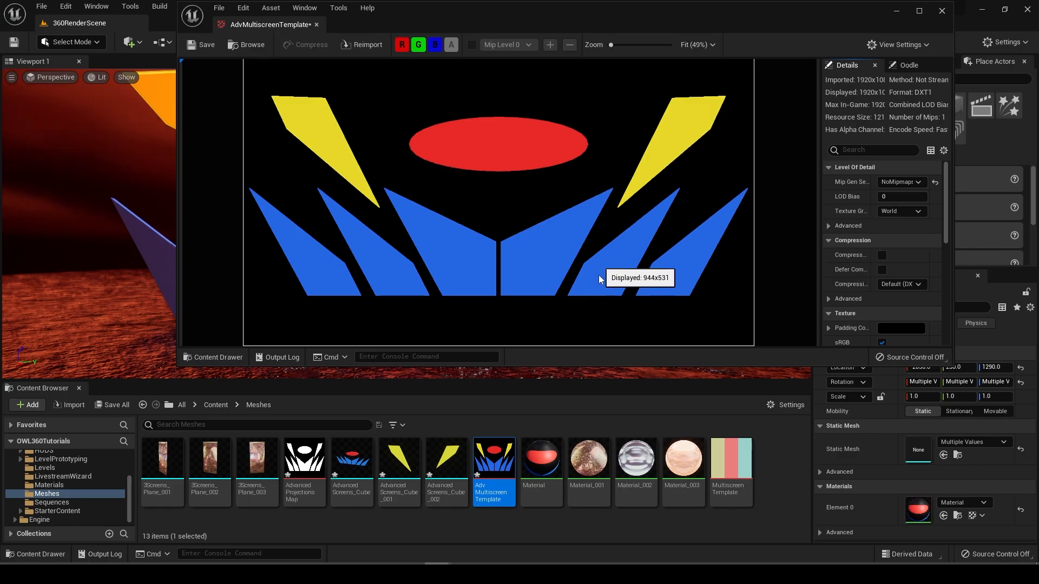
mouse_move(926, 23)
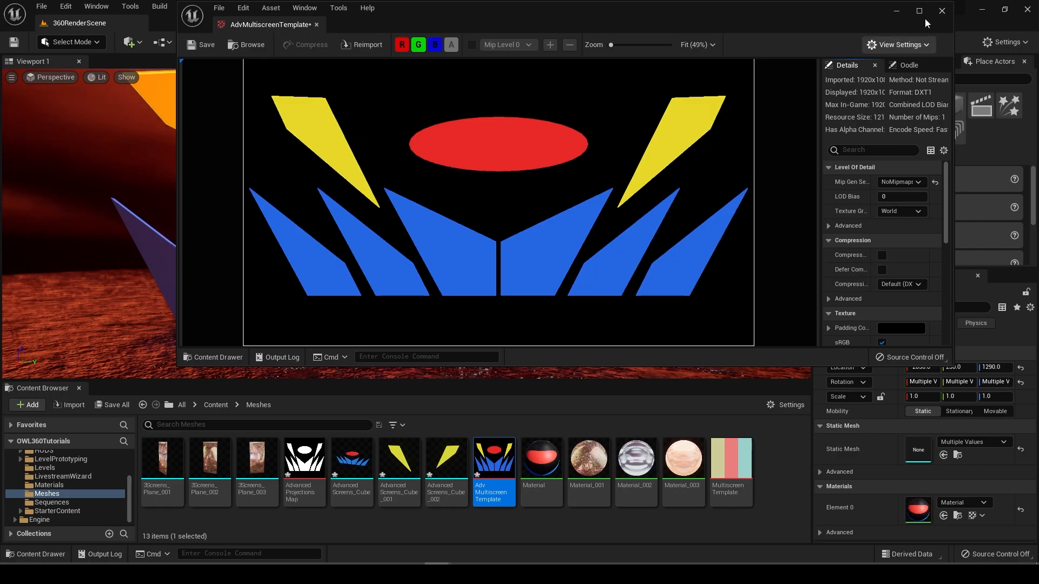